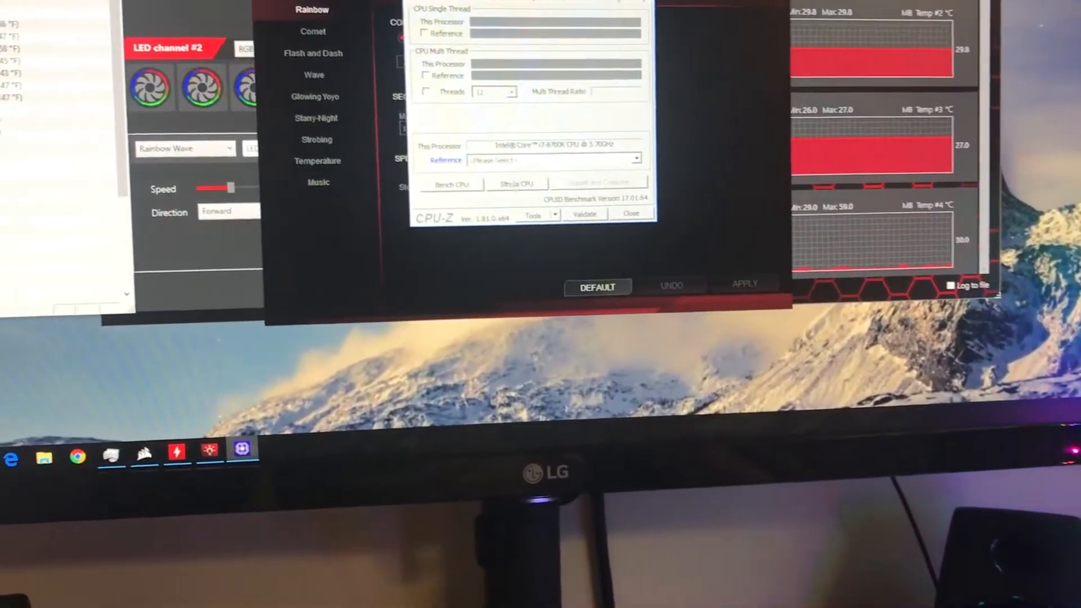
Step: Start the Bench CPU run so the multi-thread test runs on the i7-8700K
{"action": "left_click", "coordinate": [451, 184]}
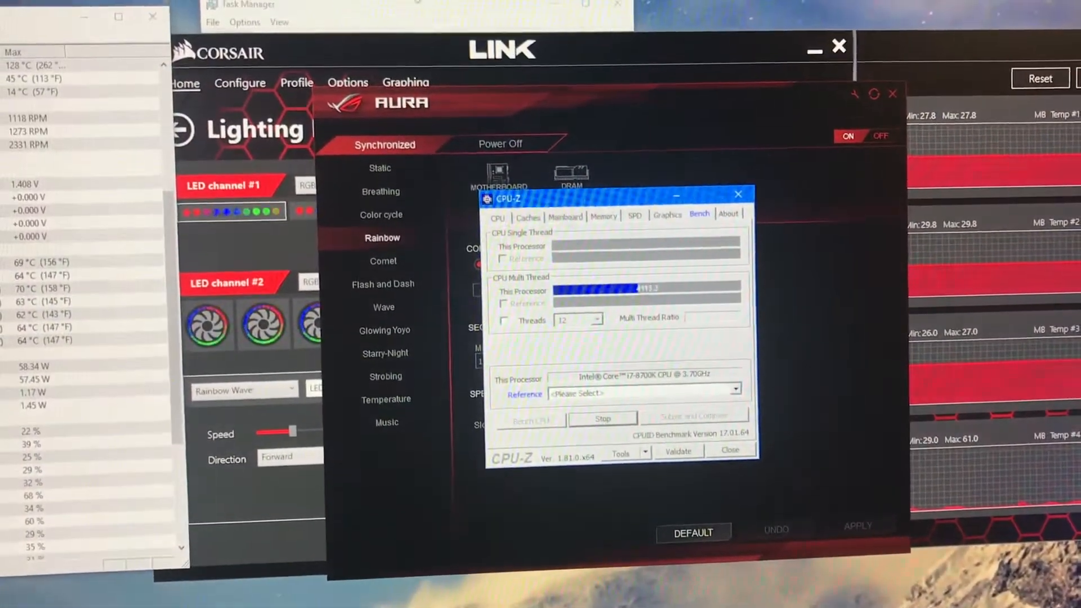